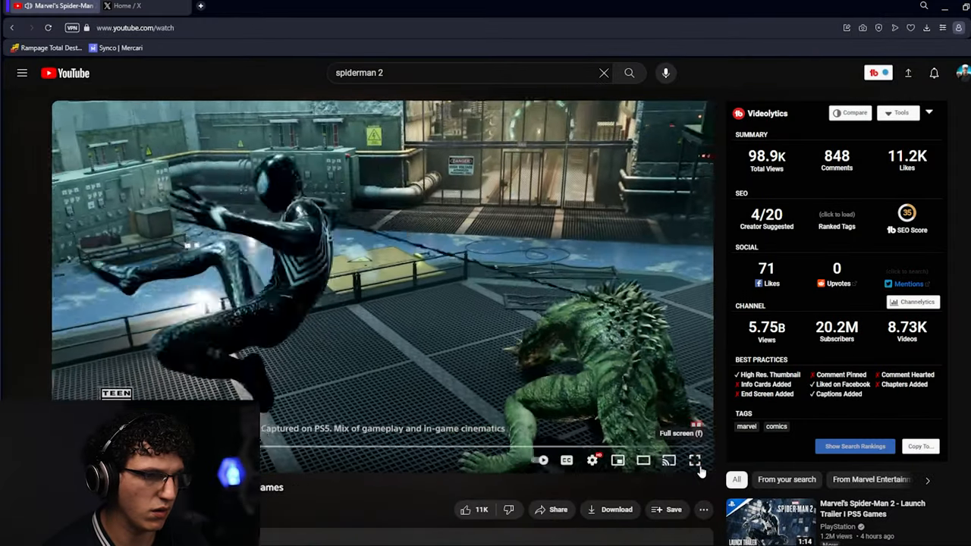
# - Watch the Spider-Man 2 trailer in full screen as it plays on
pyautogui.click(695, 461)
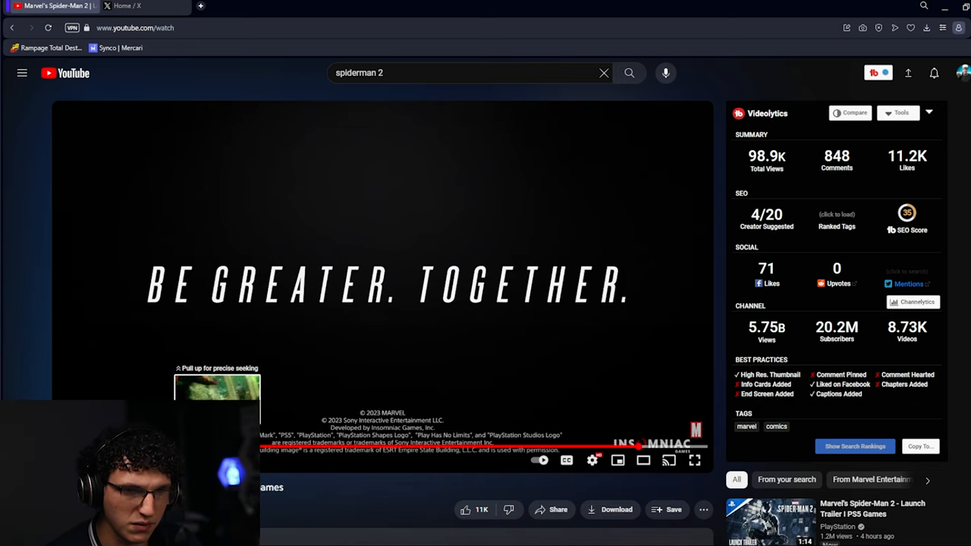
pyautogui.click(693, 459)
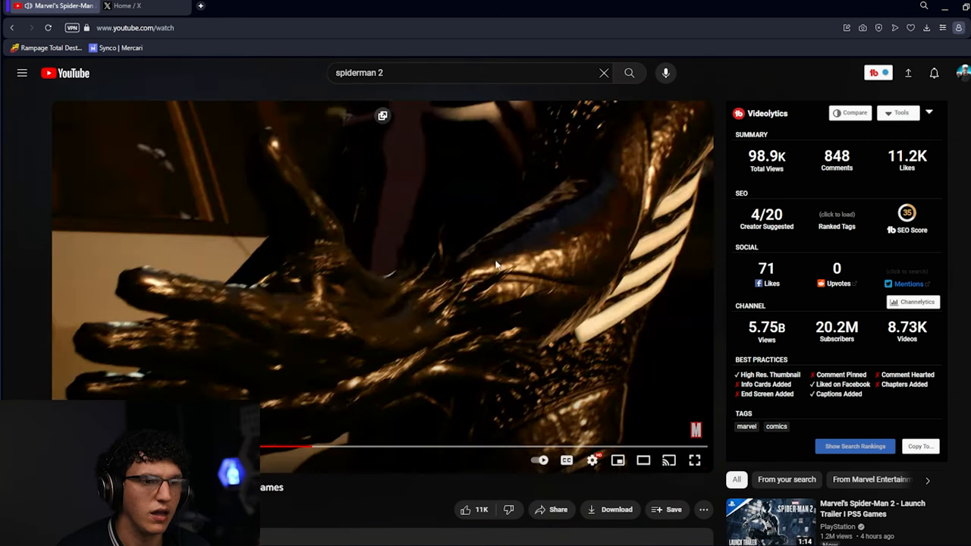
pyautogui.moveTo(417, 364)
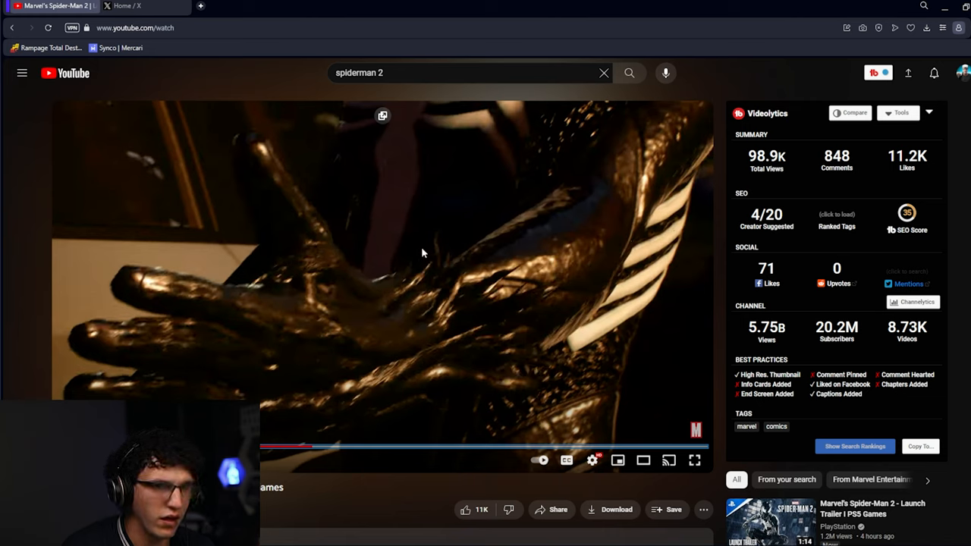
pyautogui.moveTo(346, 340)
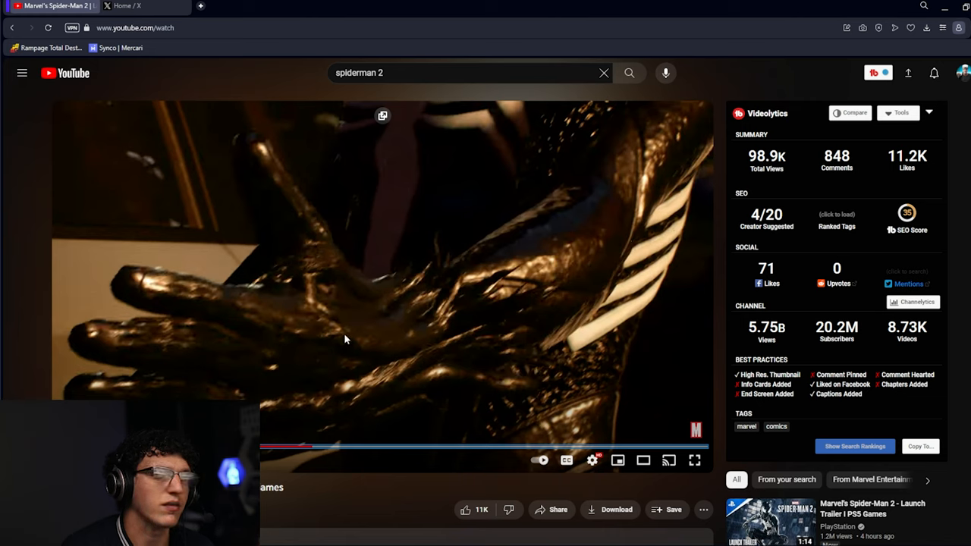
pyautogui.moveTo(531, 307)
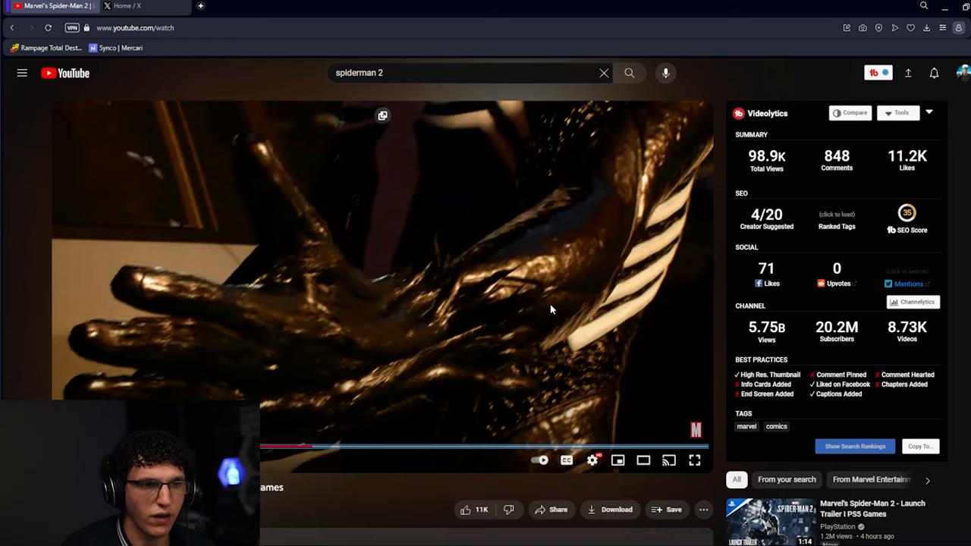
pyautogui.moveTo(564, 303)
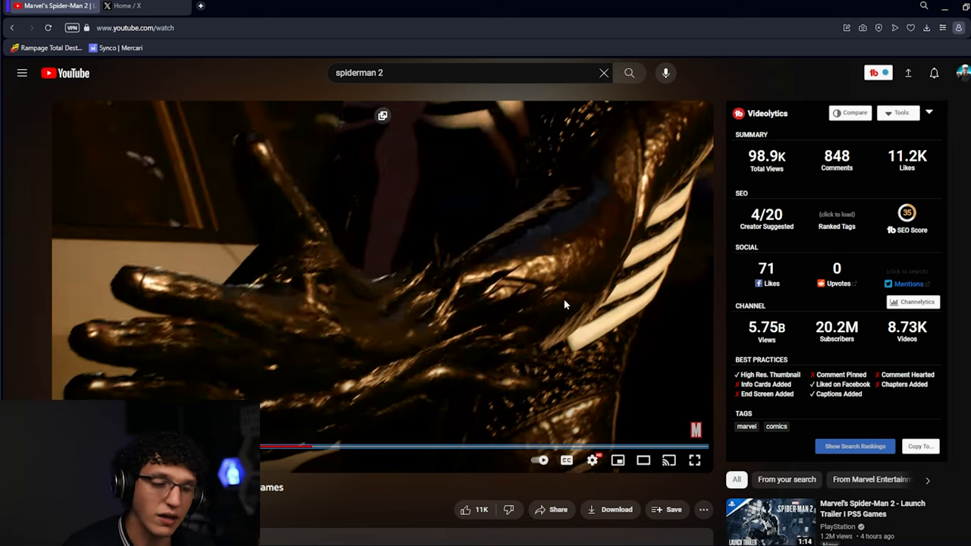
# - Scrub the trailer timeline to the shot of the shouting man in the blue shirt
pyautogui.click(364, 448)
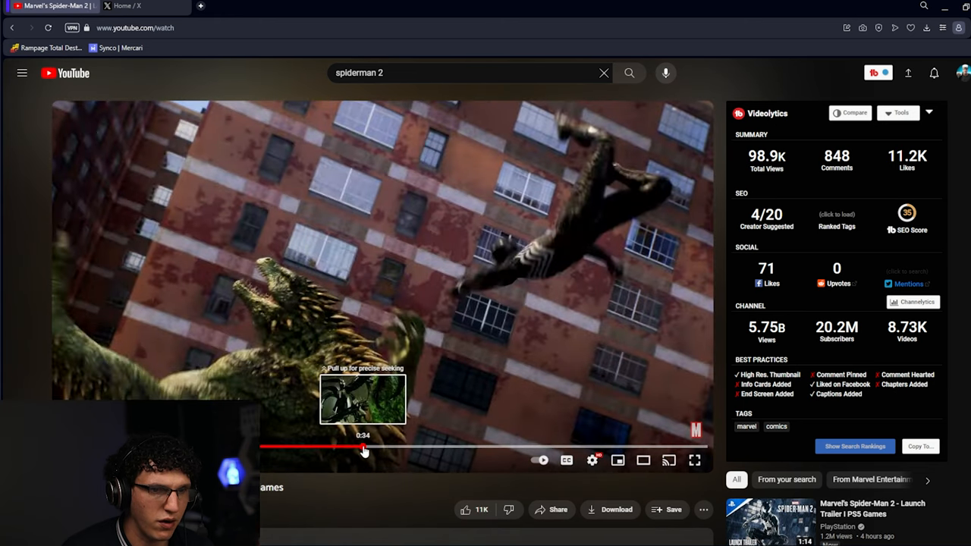
pyautogui.moveTo(364, 449); pyautogui.dragTo(352, 449)
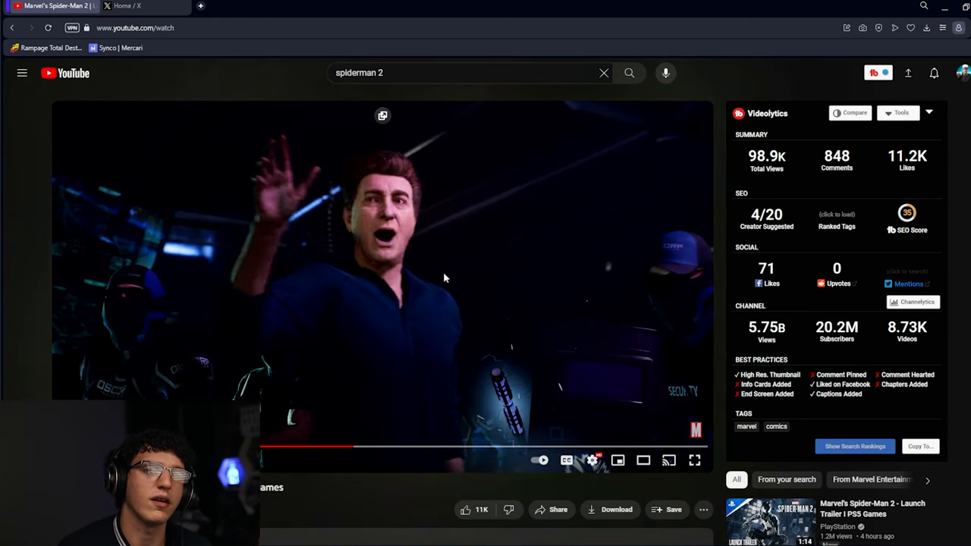
pyautogui.moveTo(472, 286)
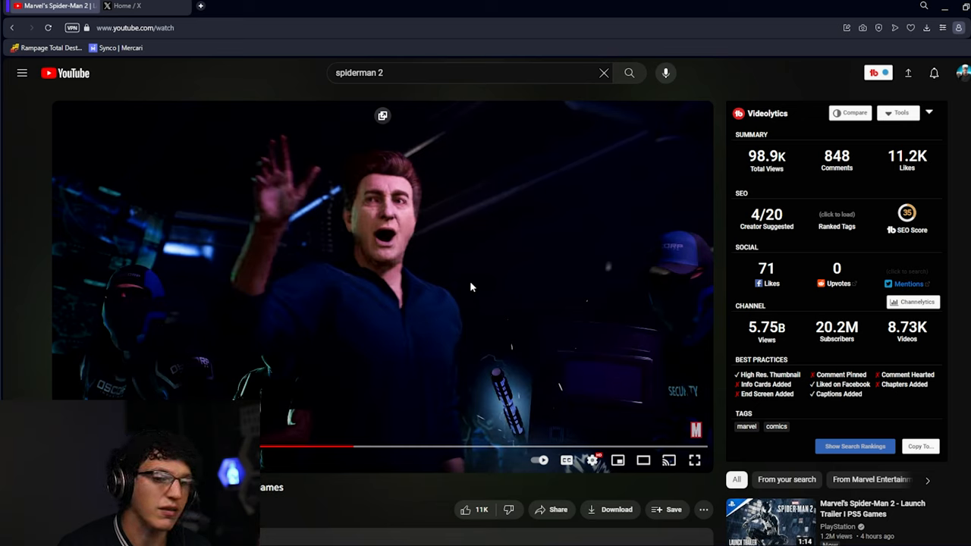
pyautogui.moveTo(755, 211)
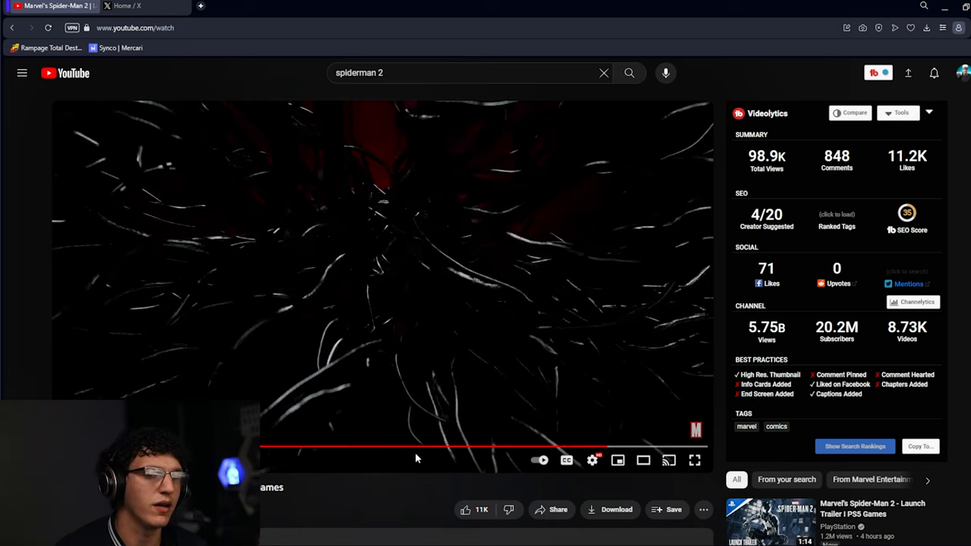
pyautogui.moveTo(407, 445)
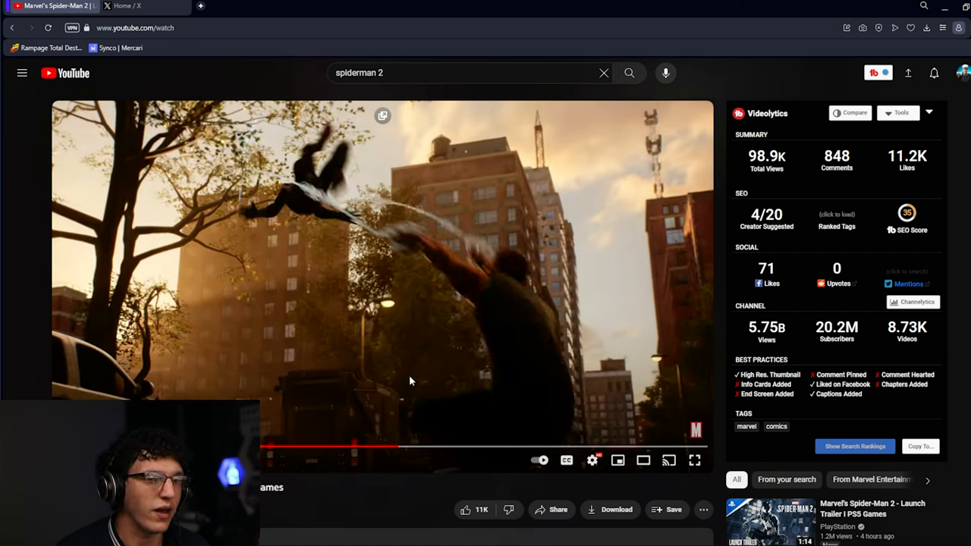
pyautogui.moveTo(418, 385)
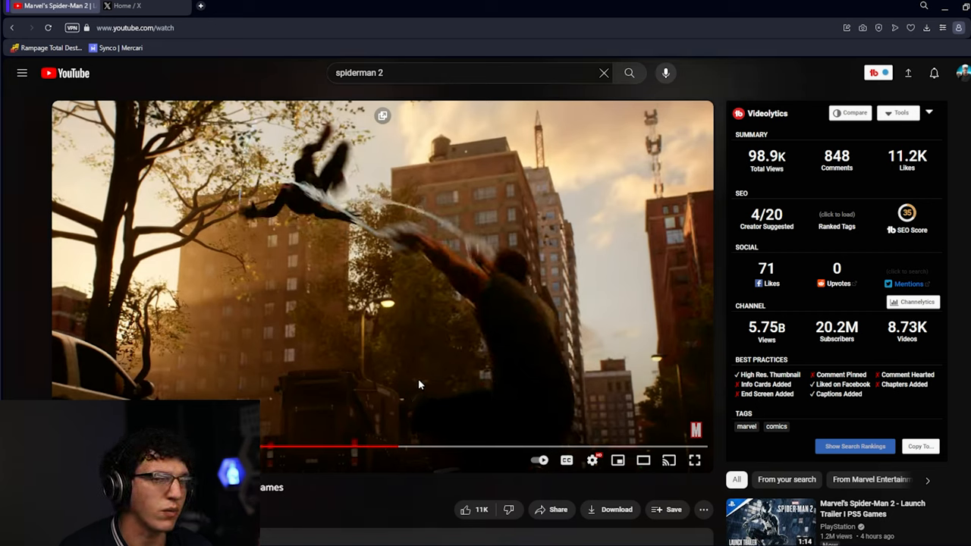
pyautogui.moveTo(424, 382)
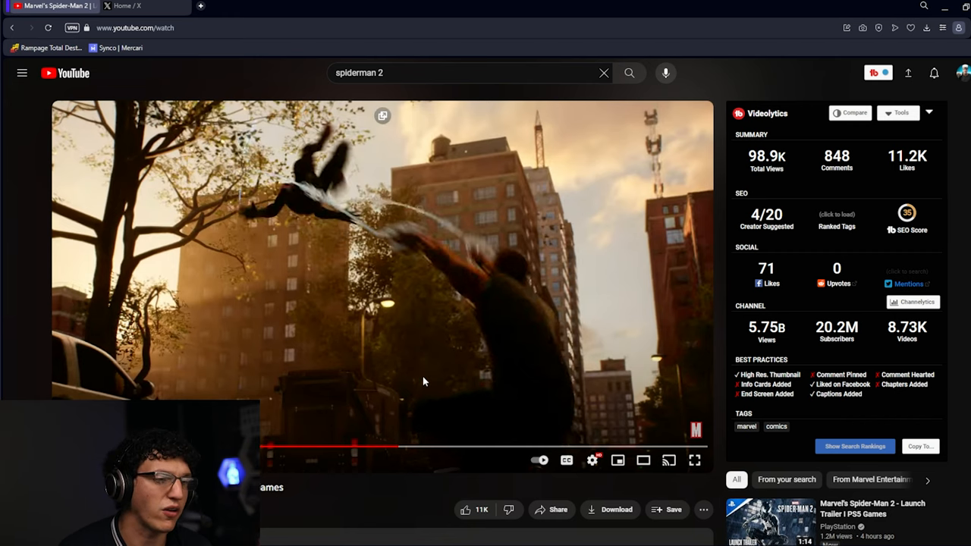
pyautogui.moveTo(424, 379)
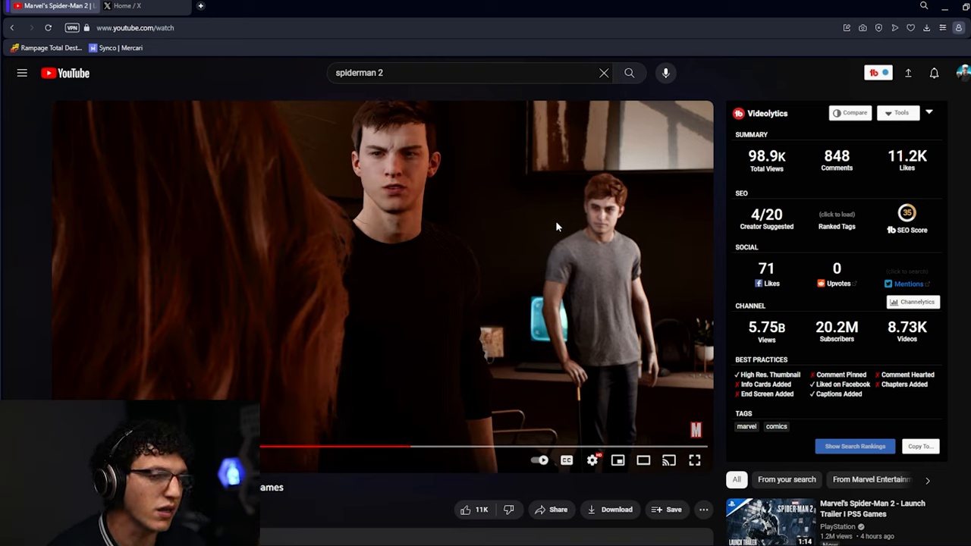
pyautogui.moveTo(565, 233)
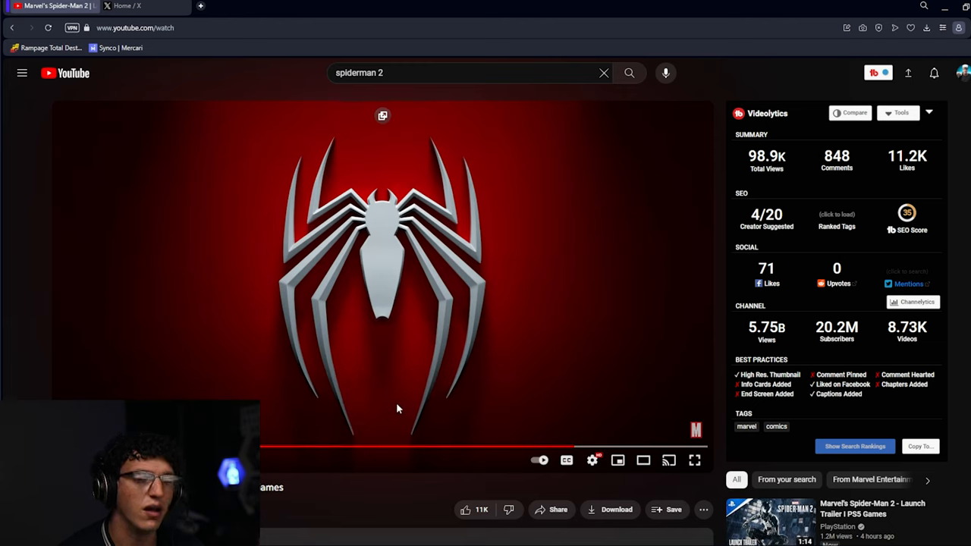
pyautogui.moveTo(397, 452)
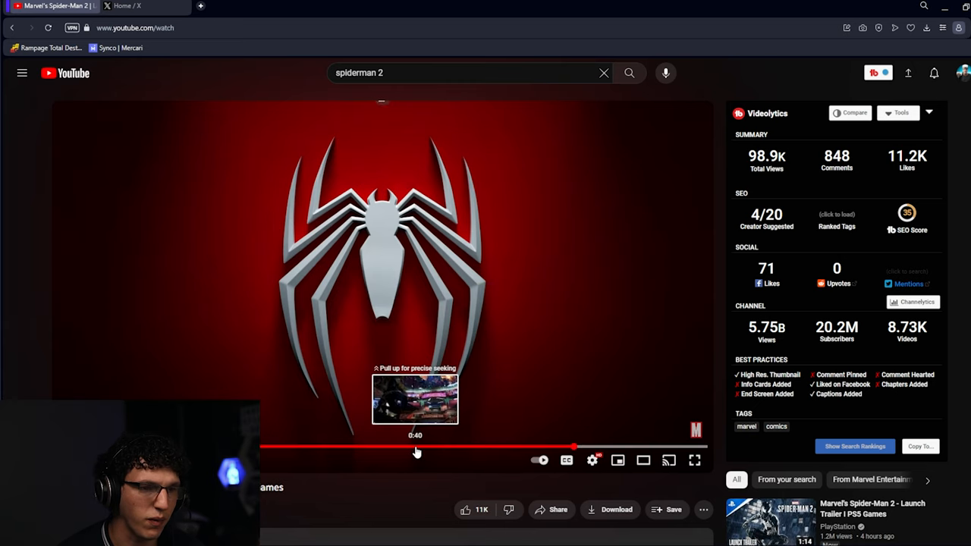
# - Rewind the trailer from its end card to the indoor shot of Harry with a cane
pyautogui.moveTo(415, 449); pyautogui.dragTo(391, 449)
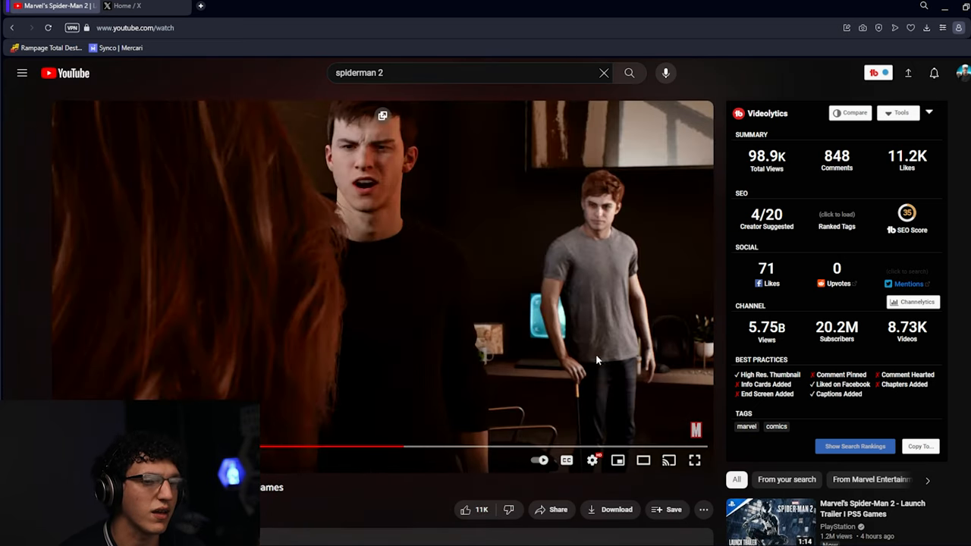
pyautogui.moveTo(640, 407)
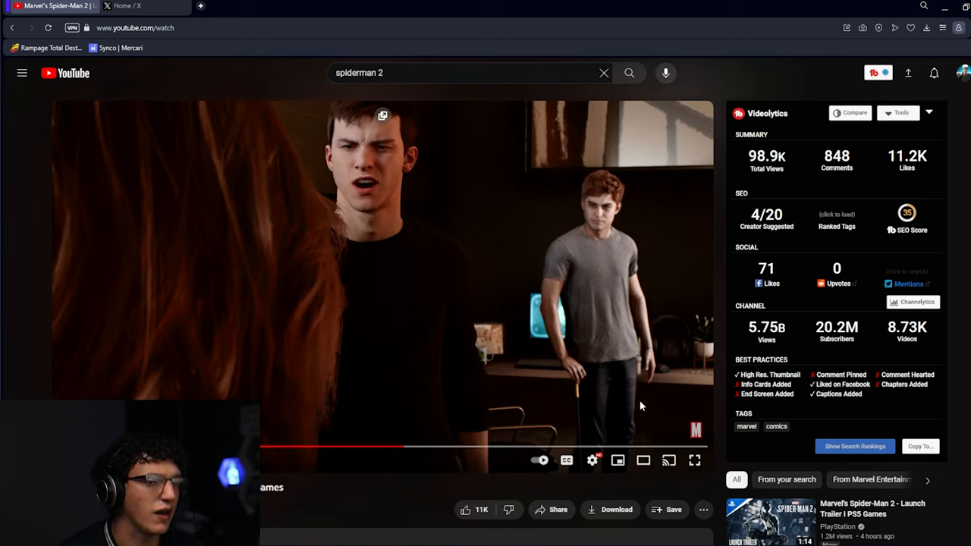
pyautogui.moveTo(640, 188)
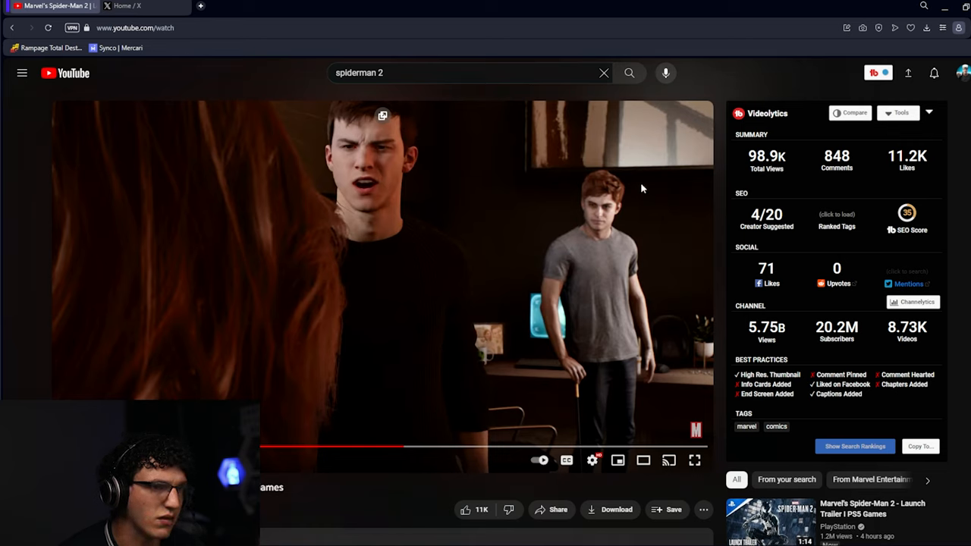
pyautogui.moveTo(683, 351)
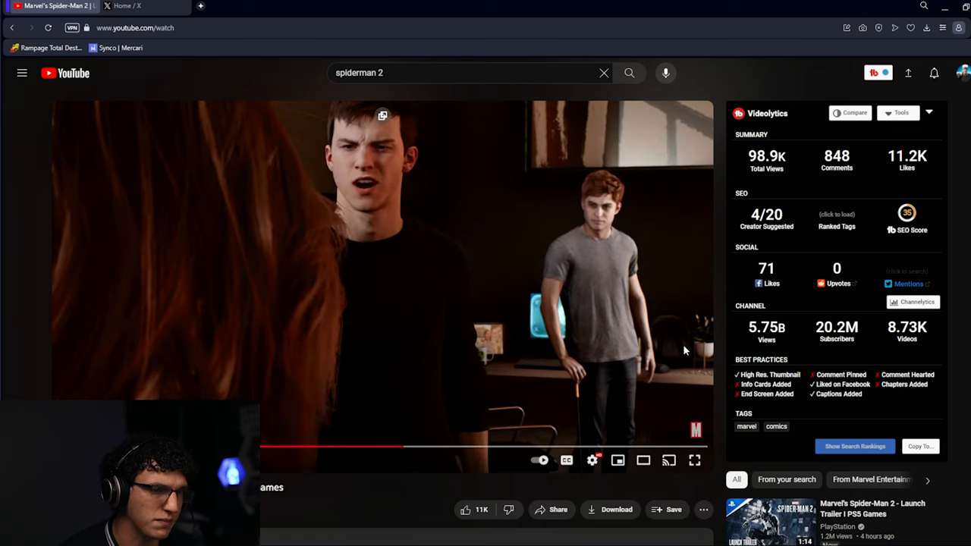
pyautogui.moveTo(674, 377)
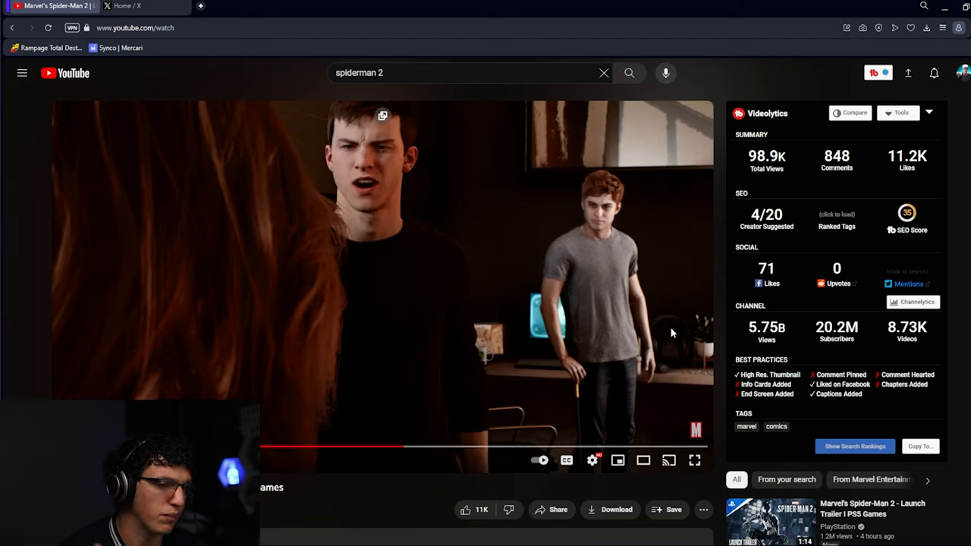
pyautogui.moveTo(664, 338)
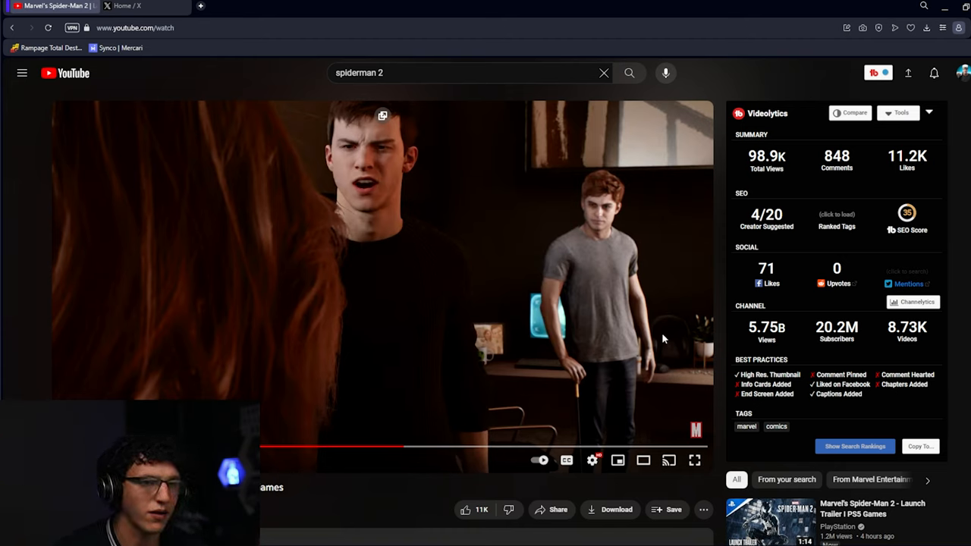